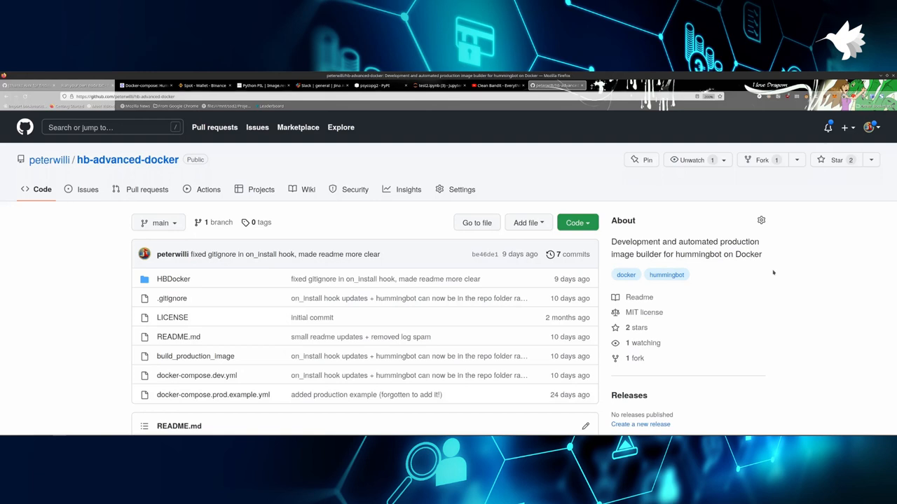
{"action": "mouse_move", "coordinate": [69, 298]}
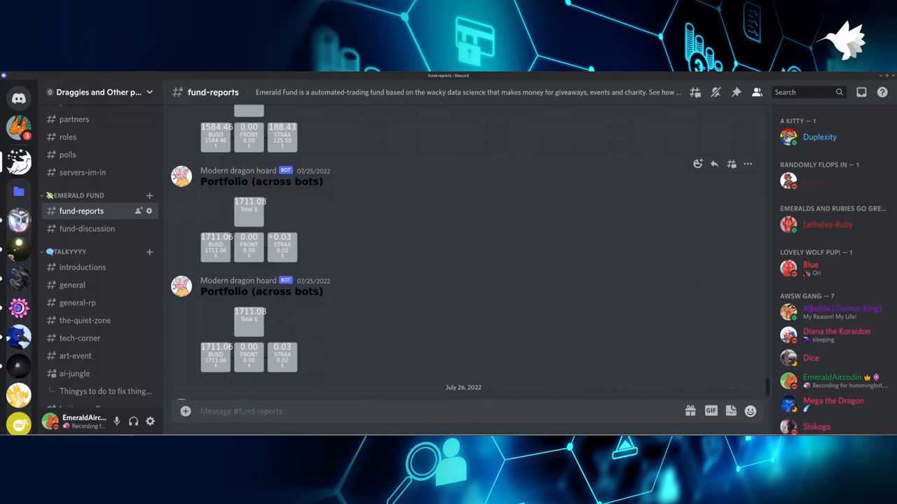
- Leave Discord's fund-reports channel for the hb-advanced-docker GitHub repository overview in Firefox
{"action": "left_click", "coordinate": [249, 343]}
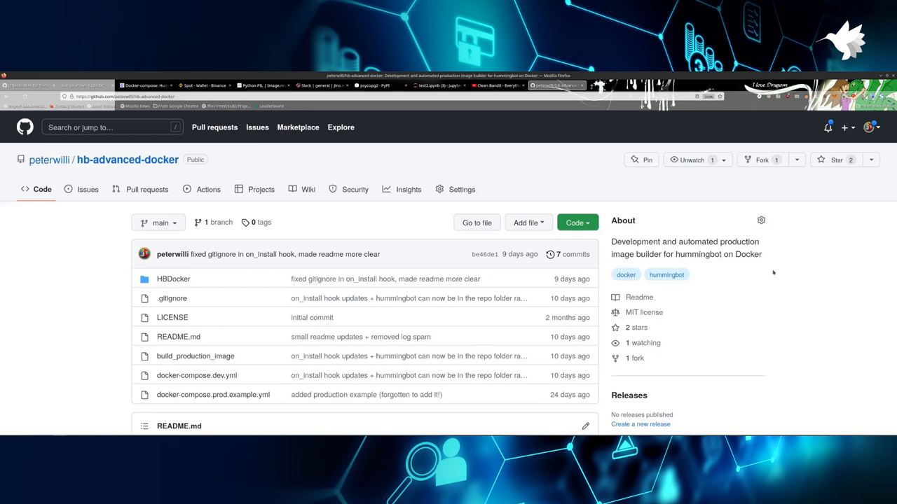
- Show docker-compose.dev.yml in VSCodium, with its advanced_hummingbot and postgres db services
{"action": "left_click", "coordinate": [144, 84]}
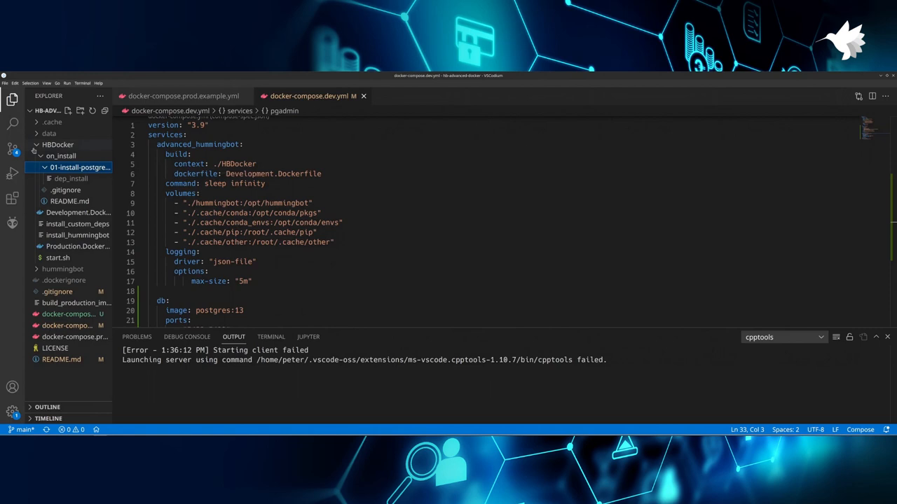
- Open the HBDocker/on_install README on GitHub explaining folder layout and dep_install scripts
{"action": "left_click", "coordinate": [71, 178]}
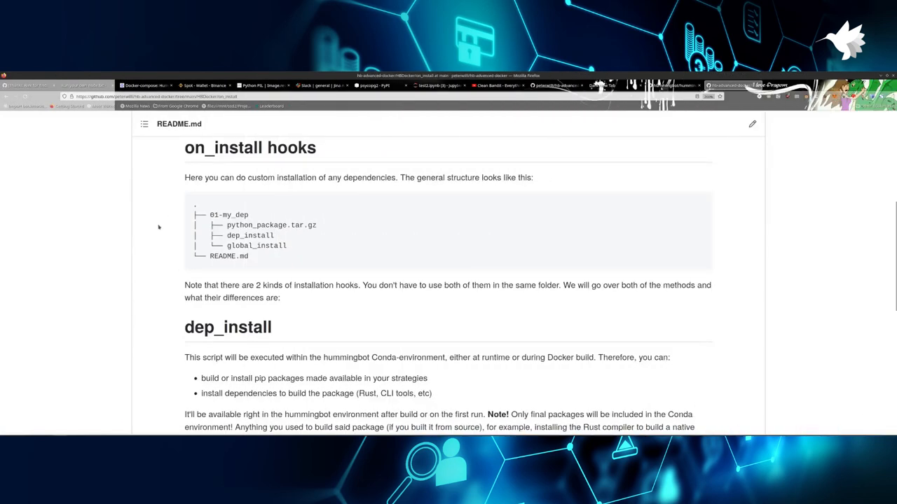
- Scroll through the on_install hooks README down to its Notes section
{"action": "scroll", "scroll_direction": "down", "scroll_amount": 3}
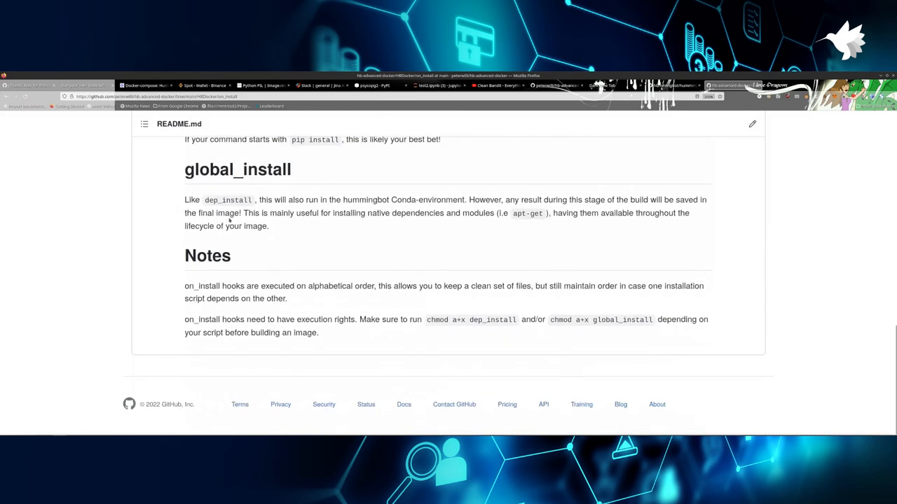
{"action": "scroll", "scroll_direction": "up", "scroll_amount": 3}
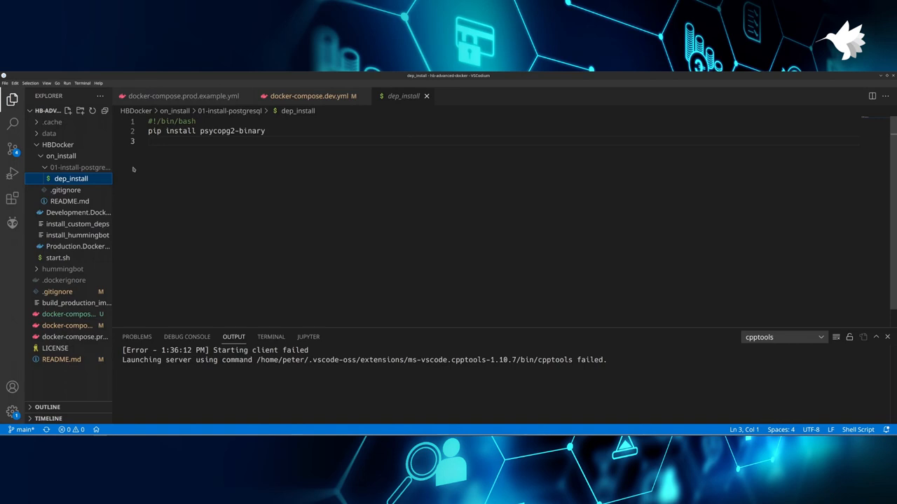
- View docker-compose.dev.example.yml, then review docker-compose.dev.yml's db, pgadmin and secrets sections
{"action": "left_click", "coordinate": [80, 314]}
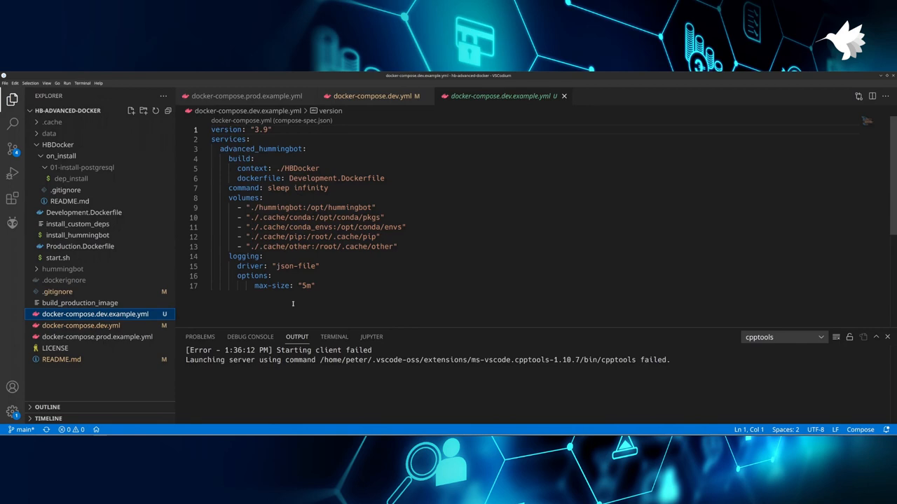
{"action": "left_click", "coordinate": [81, 325]}
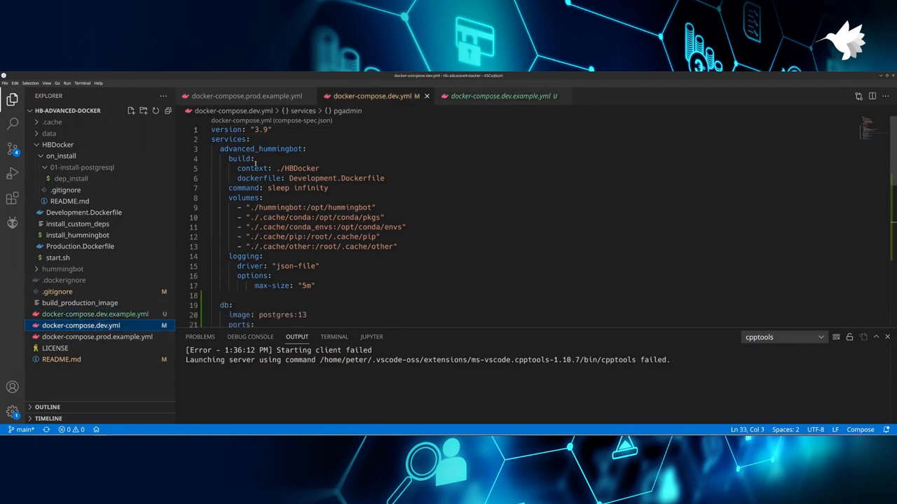
{"action": "scroll", "scroll_direction": "down", "scroll_amount": 3}
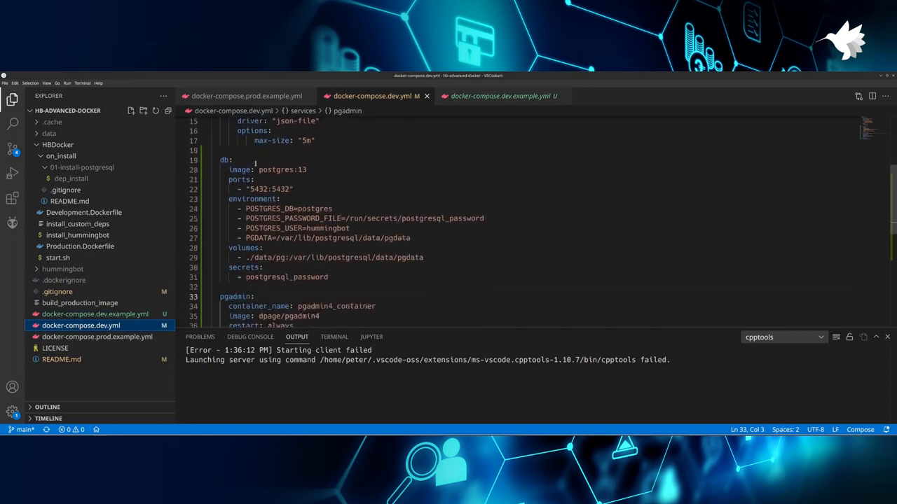
{"action": "scroll", "scroll_direction": "down", "scroll_amount": 3}
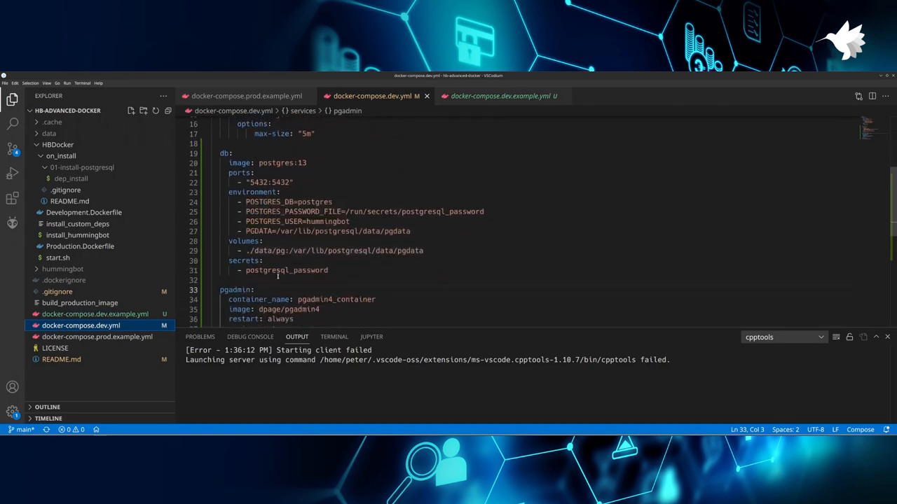
{"action": "scroll", "scroll_direction": "down", "scroll_amount": 3}
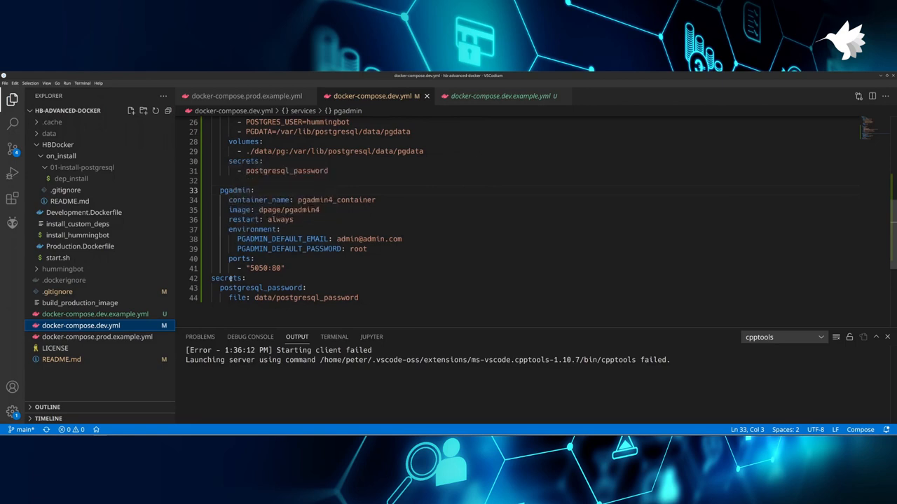
{"action": "key", "text": "Enter"}
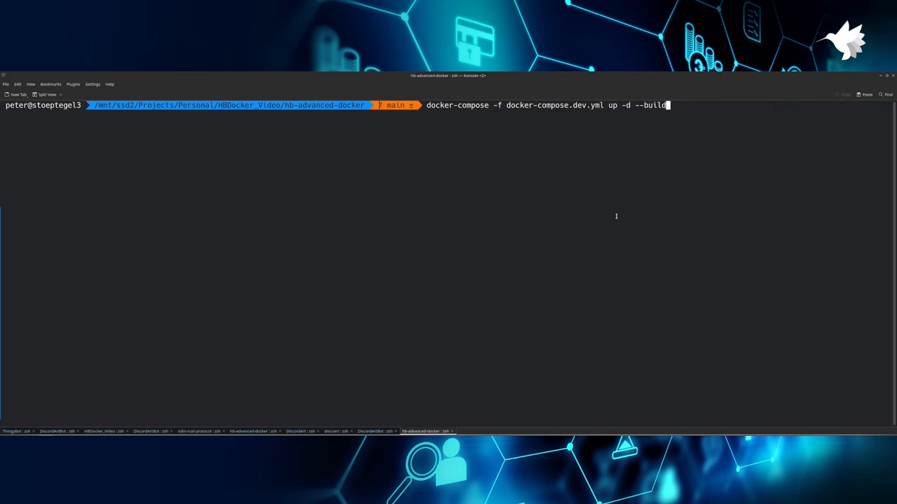
- Build and start the dev containers, then launch bin/hummingbot.py inside the hummingbot container
{"action": "key", "text": "Return"}
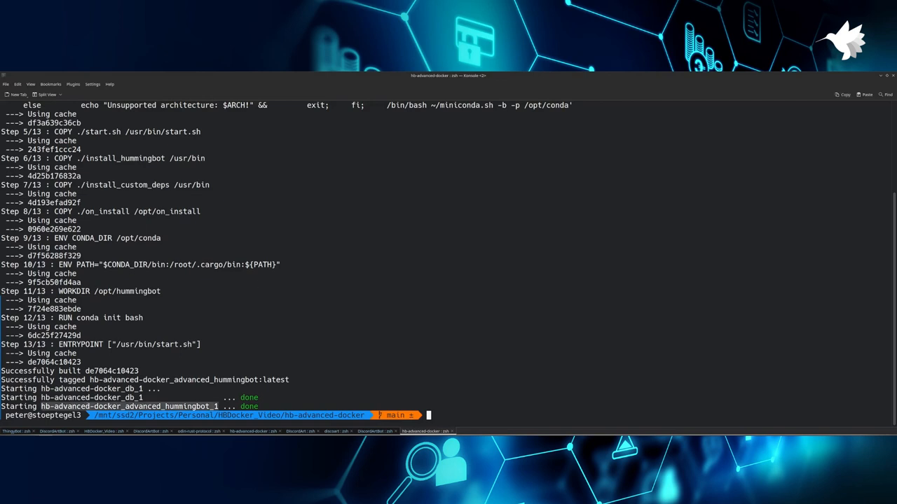
{"action": "type", "text": "docker exec -it hb-advanced-docker_advanced_hummingbot_1 bash"}
{"action": "type", "text": "bin/hummingbot.py"}
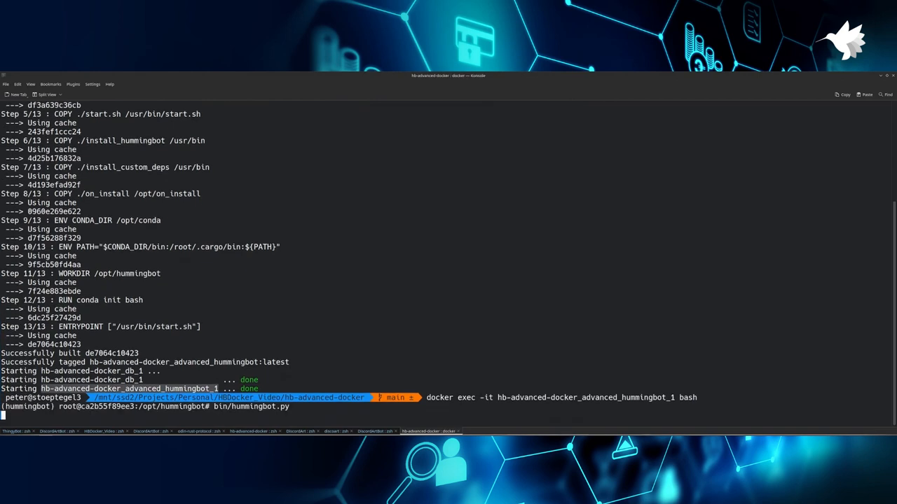
{"action": "key", "text": "Return"}
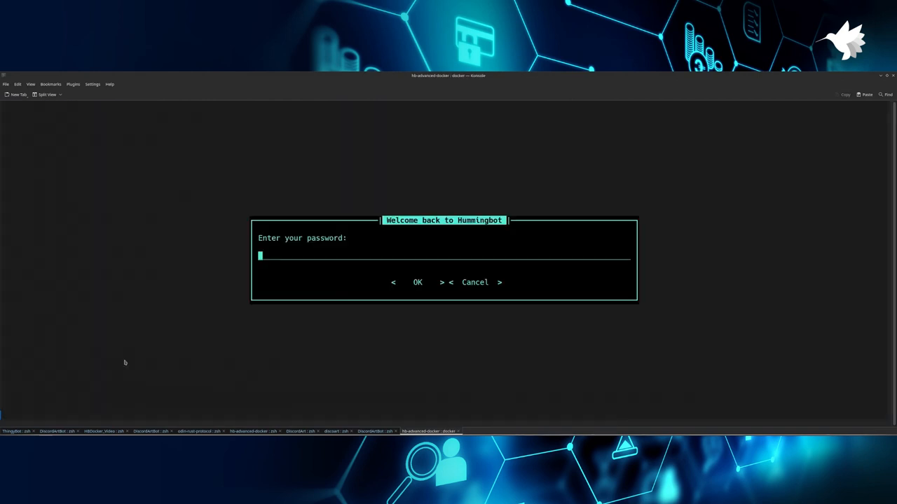
- Log into the Hummingbot client with the password and run the suggested import command
{"action": "type", "text": "******"}
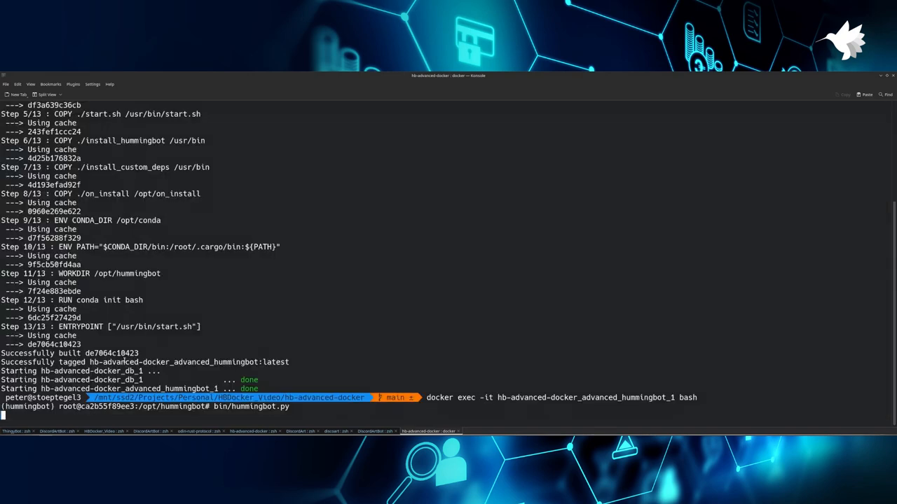
{"action": "key", "text": "Return"}
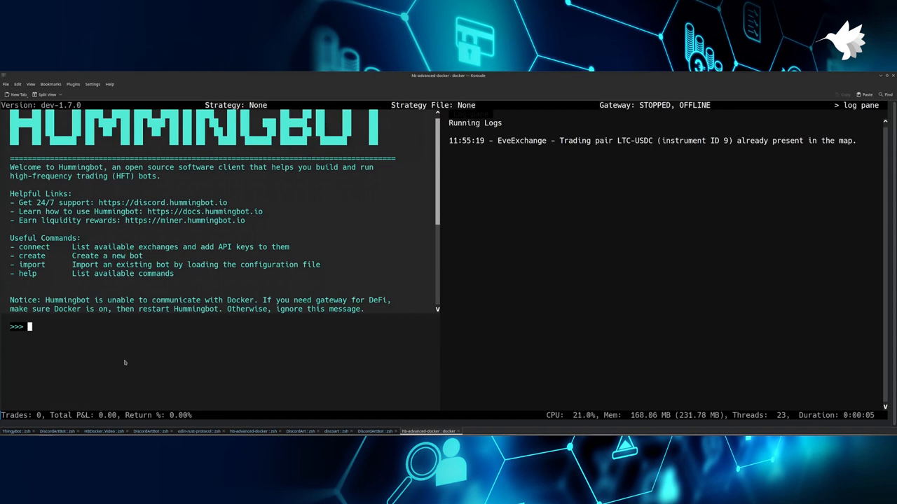
{"action": "type", "text": "im"}
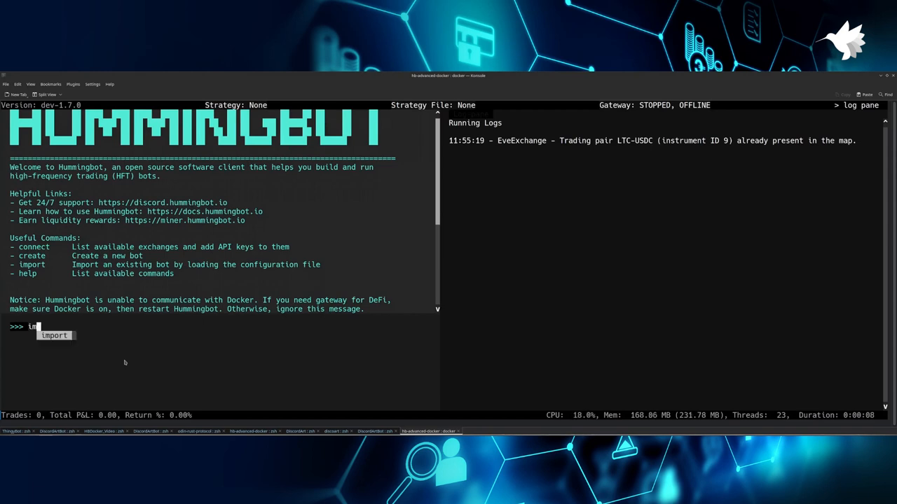
{"action": "key", "text": "Return"}
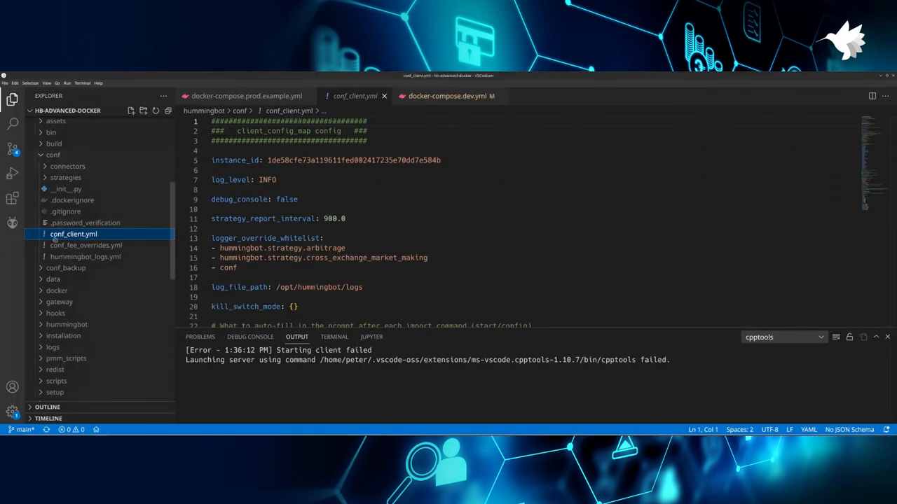
- Scroll through conf_client.yml's balance asset limit settings in VSCodium
{"action": "scroll", "scroll_direction": "down", "scroll_amount": 3}
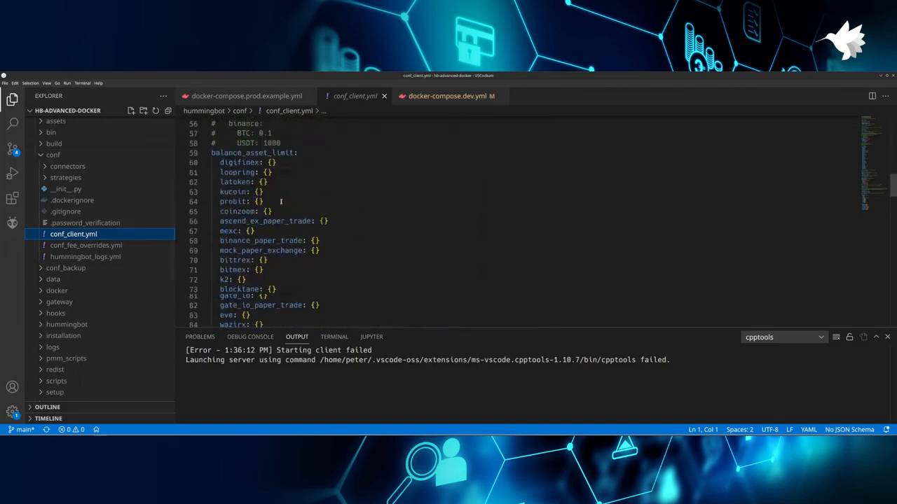
{"action": "scroll", "scroll_direction": "up", "scroll_amount": 3}
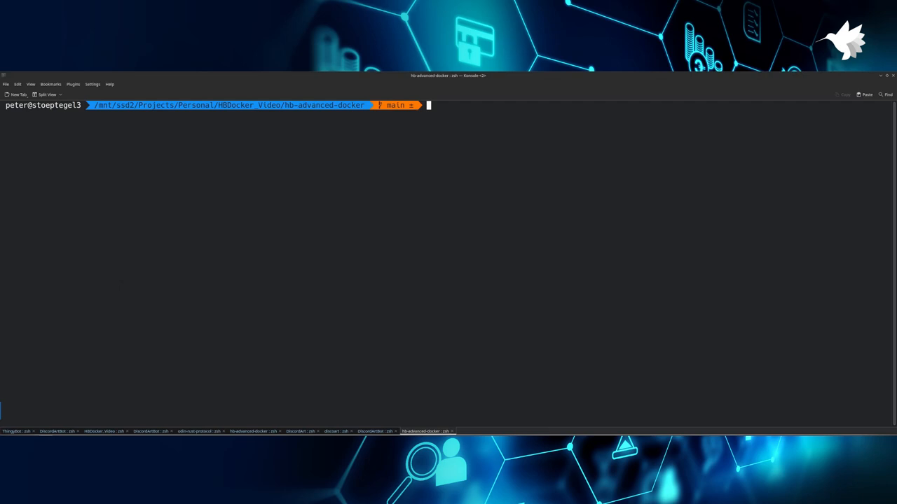
- Run 'bash build_production_image', which fails pulling the arm64 dev base image
{"action": "type", "text": "bash"}
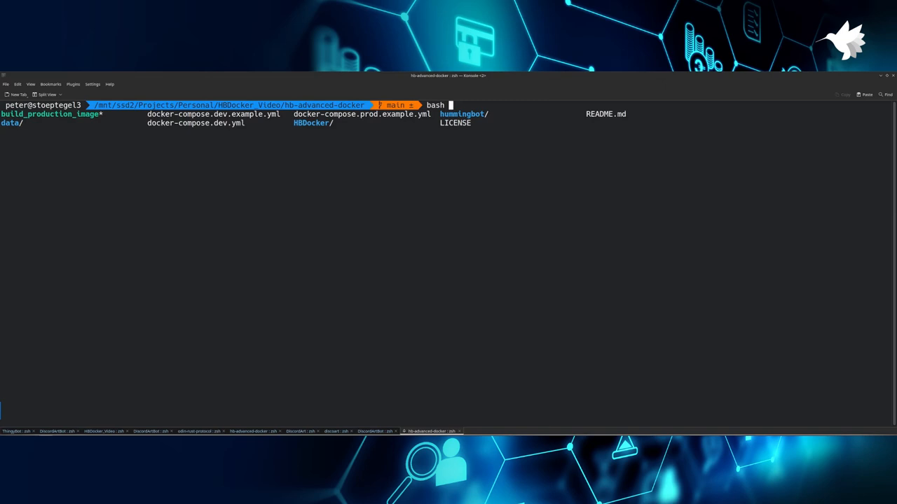
{"action": "type", "text": "build_production_image"}
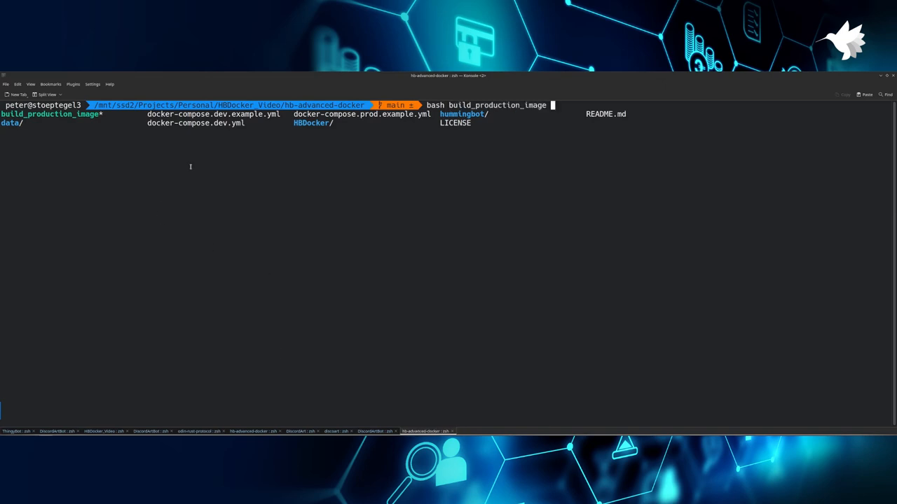
{"action": "mouse_move", "coordinate": [63, 385]}
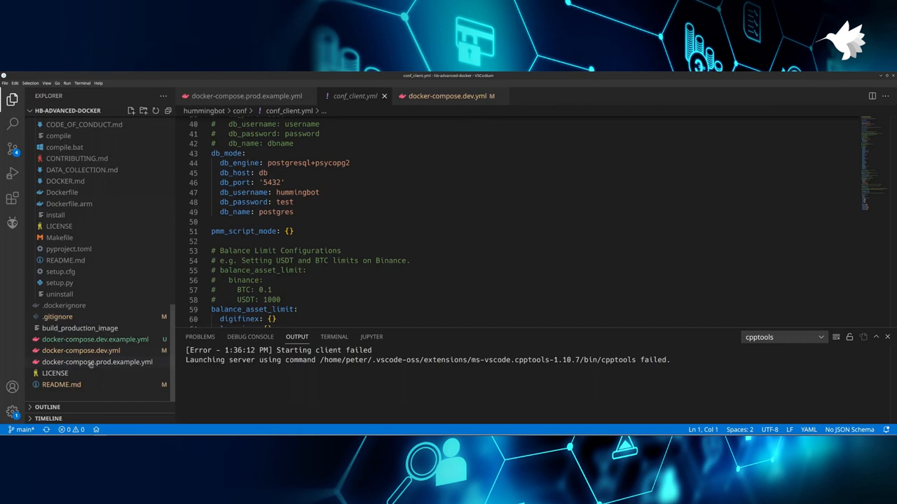
{"action": "left_click", "coordinate": [98, 363]}
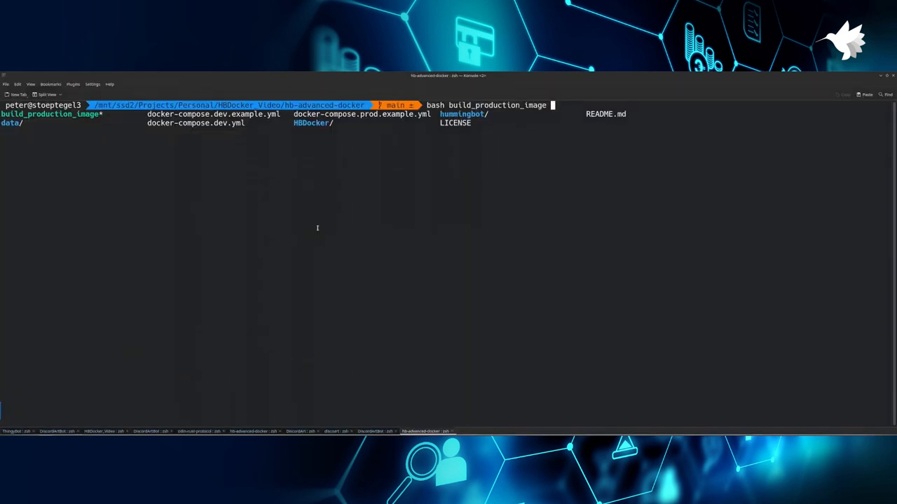
{"action": "key", "text": "Return"}
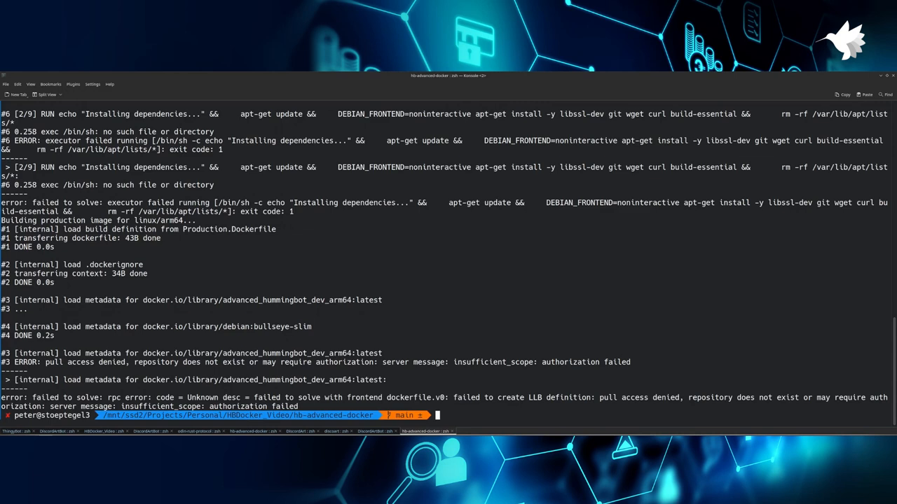
- Install QEMU emulators with tonistiigi/binfmt, rerun the arm64 build, and open a new terminal tab
{"action": "type", "text": "docker run --privileged --rm tonistiigi/binfmt --install all"}
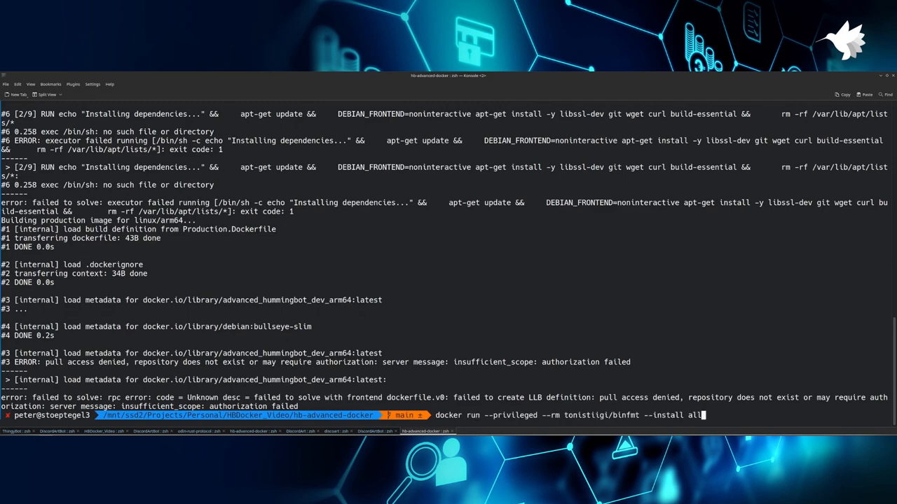
{"action": "key", "text": "Return"}
{"action": "type", "text": "bash build_production_image"}
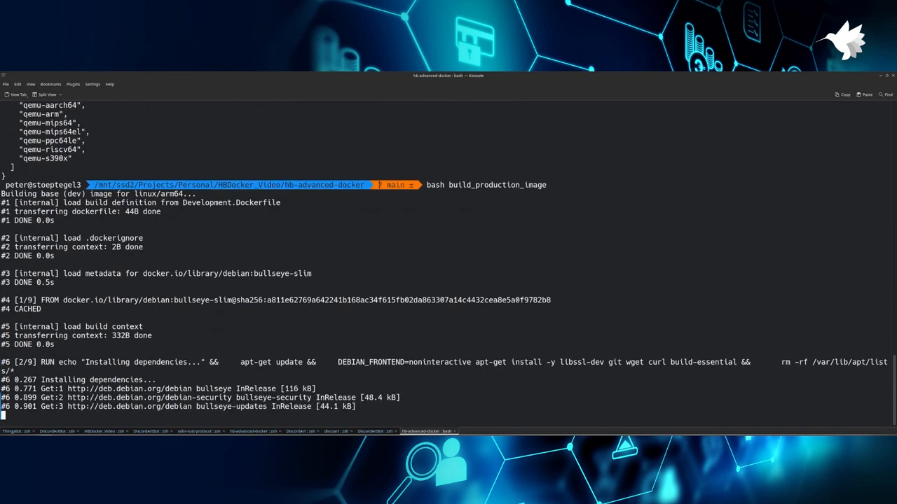
{"action": "scroll", "scroll_direction": "down", "scroll_amount": 3}
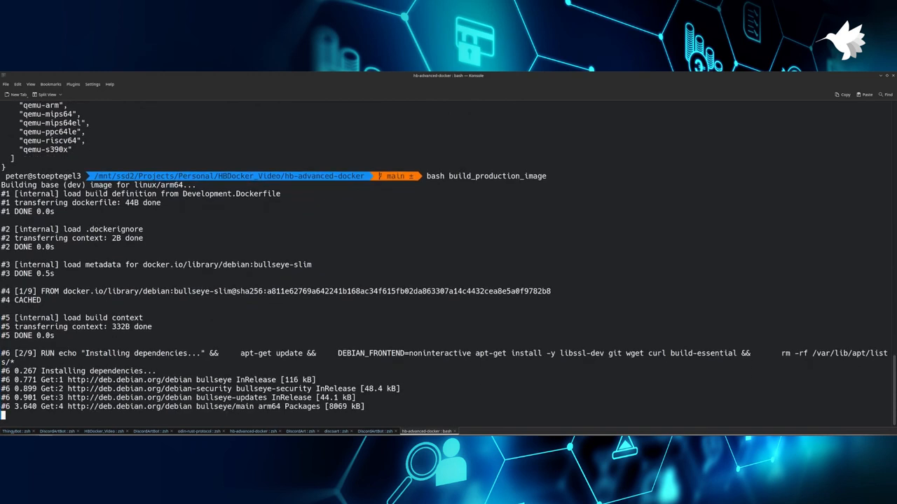
{"action": "left_click", "coordinate": [481, 431]}
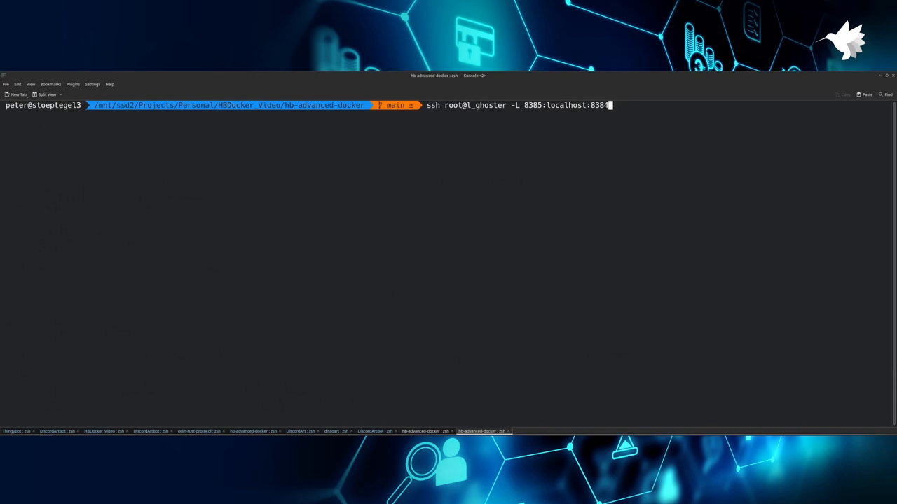
- SSH into the server, unlock the smart card, and view emerald_fund's docker-compose.yml
{"action": "key", "text": "Return"}
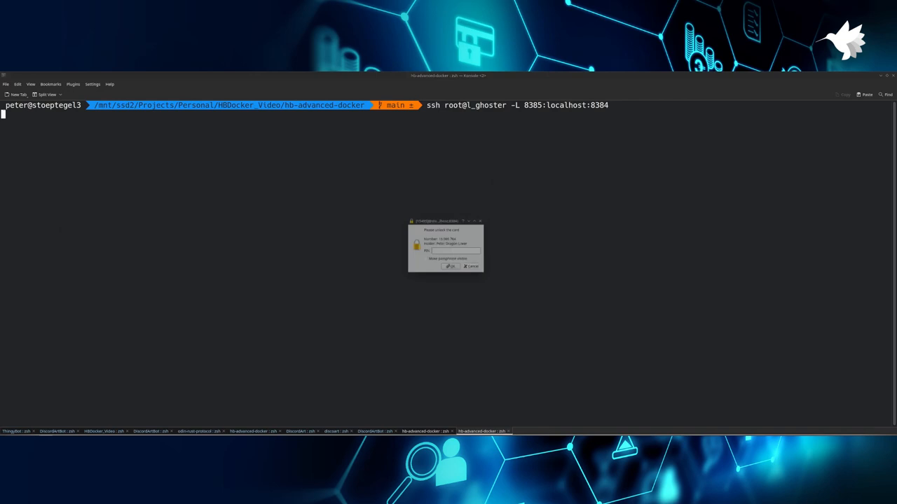
{"action": "left_click", "coordinate": [450, 266]}
{"action": "type", "text": "cat doc"}
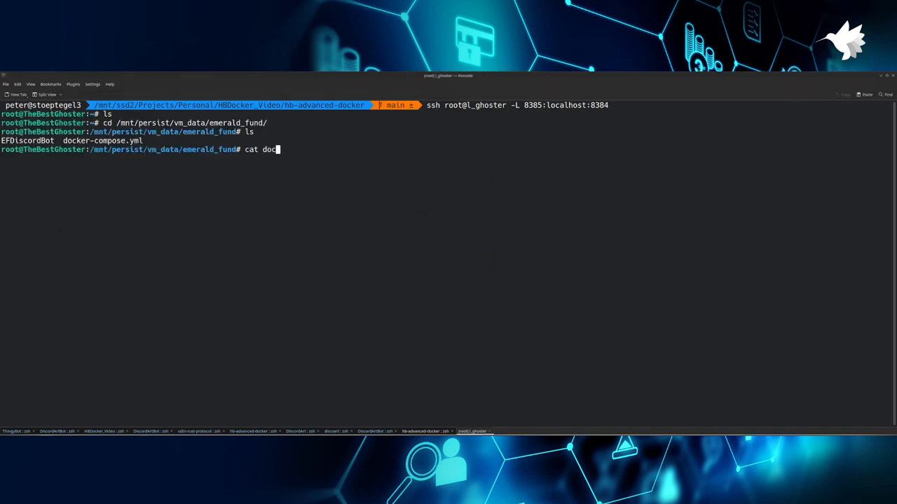
{"action": "key", "text": "Return"}
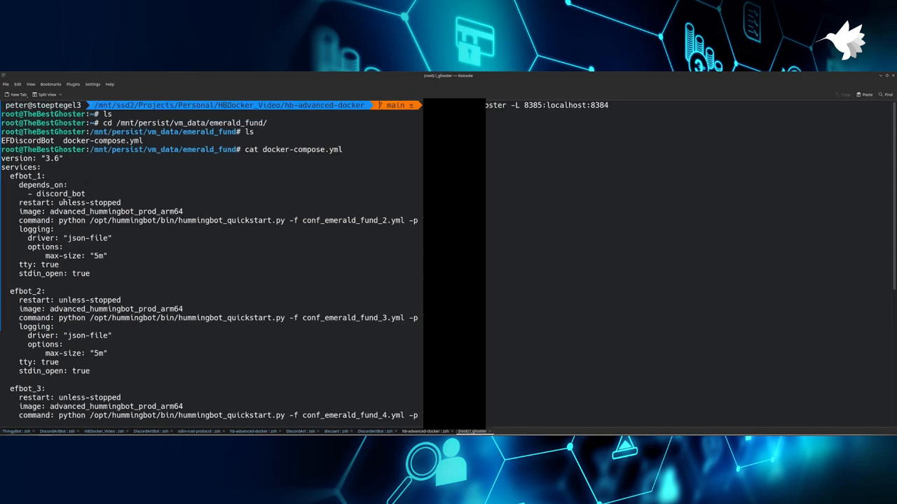
{"action": "scroll", "scroll_direction": "down", "scroll_amount": 3}
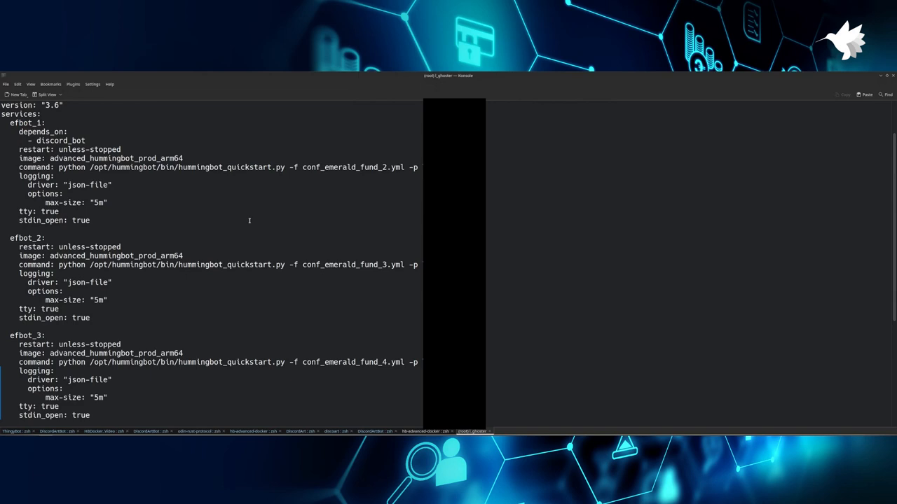
{"action": "scroll", "scroll_direction": "down", "scroll_amount": 3}
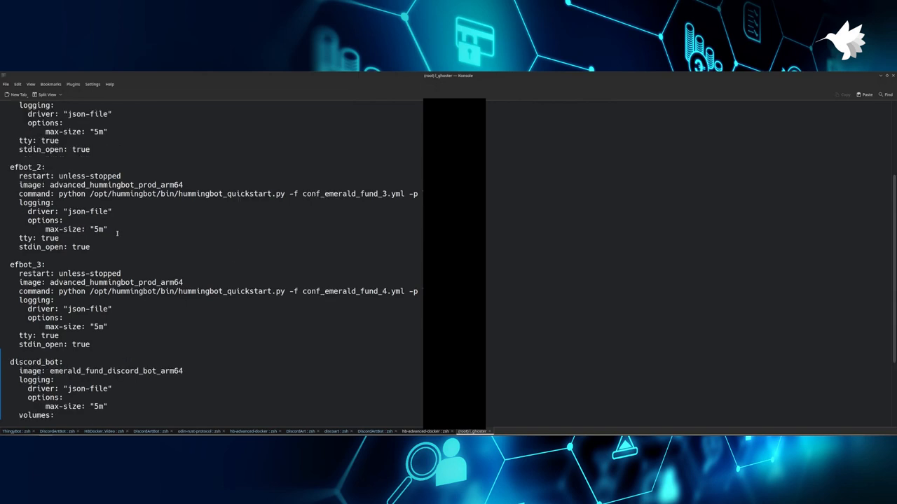
{"action": "scroll", "scroll_direction": "down", "scroll_amount": 3}
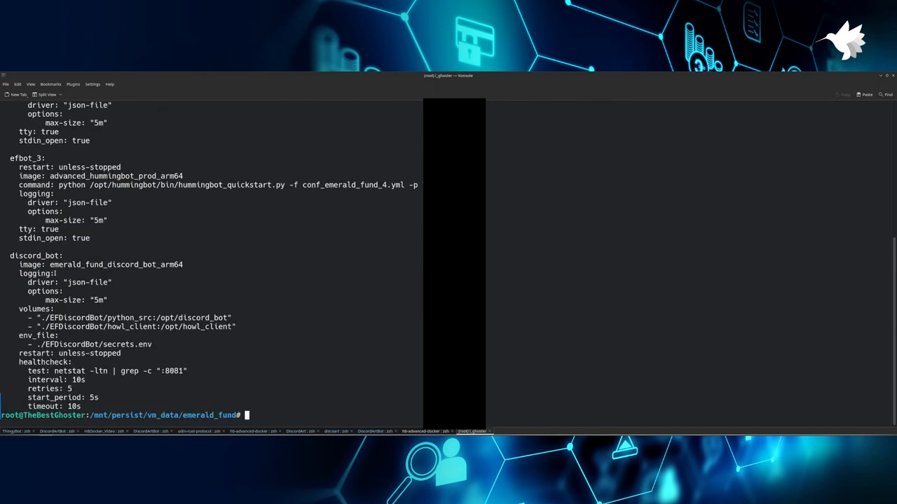